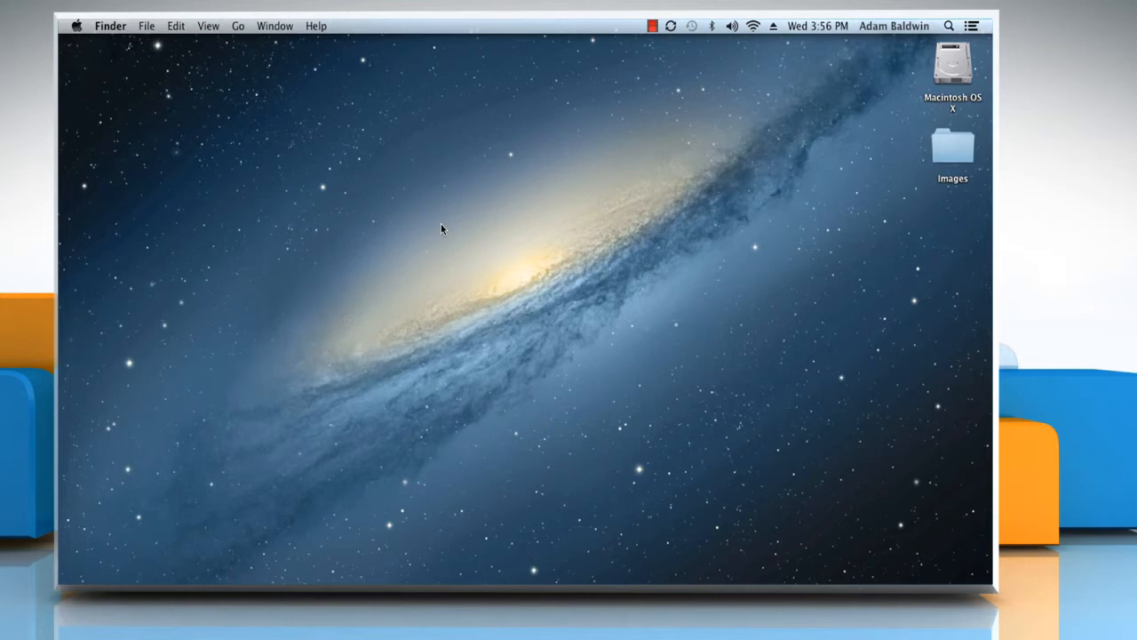
mouse_move(428, 222)
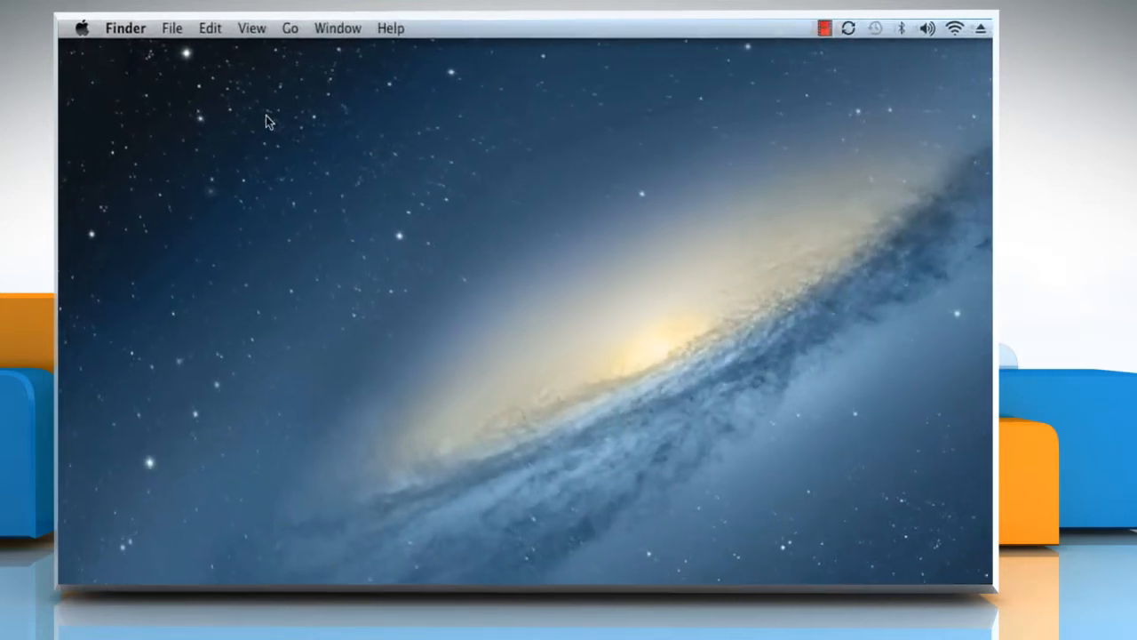
- Bring up a new Finder window on the Documents folder from the desktop
left_click(174, 28)
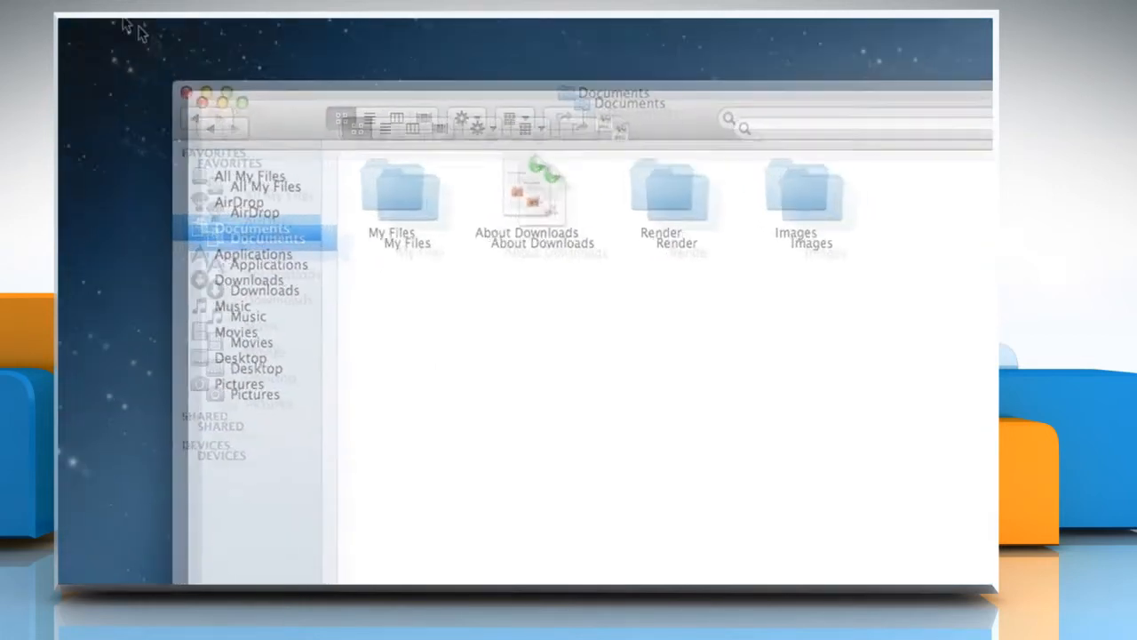
left_click(86, 29)
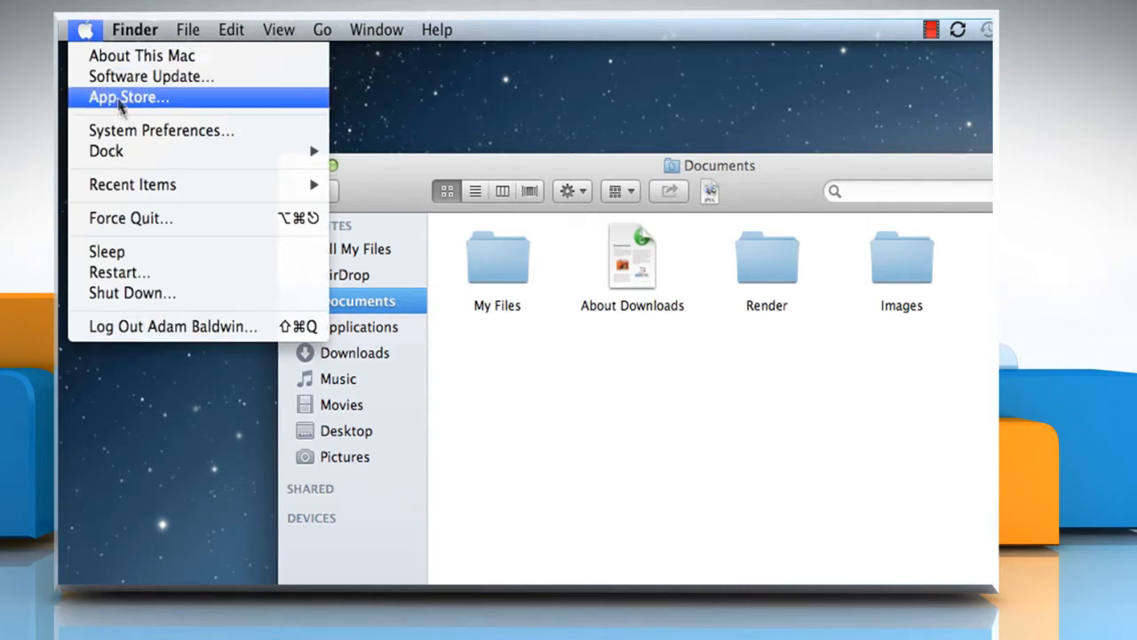
mouse_move(143, 144)
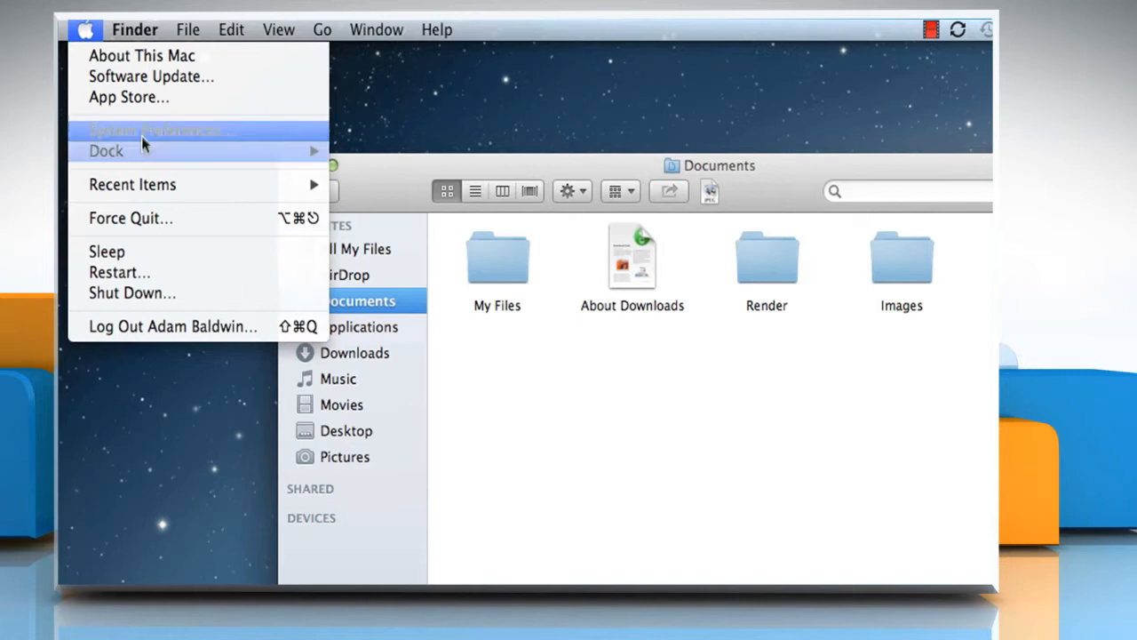
mouse_move(138, 258)
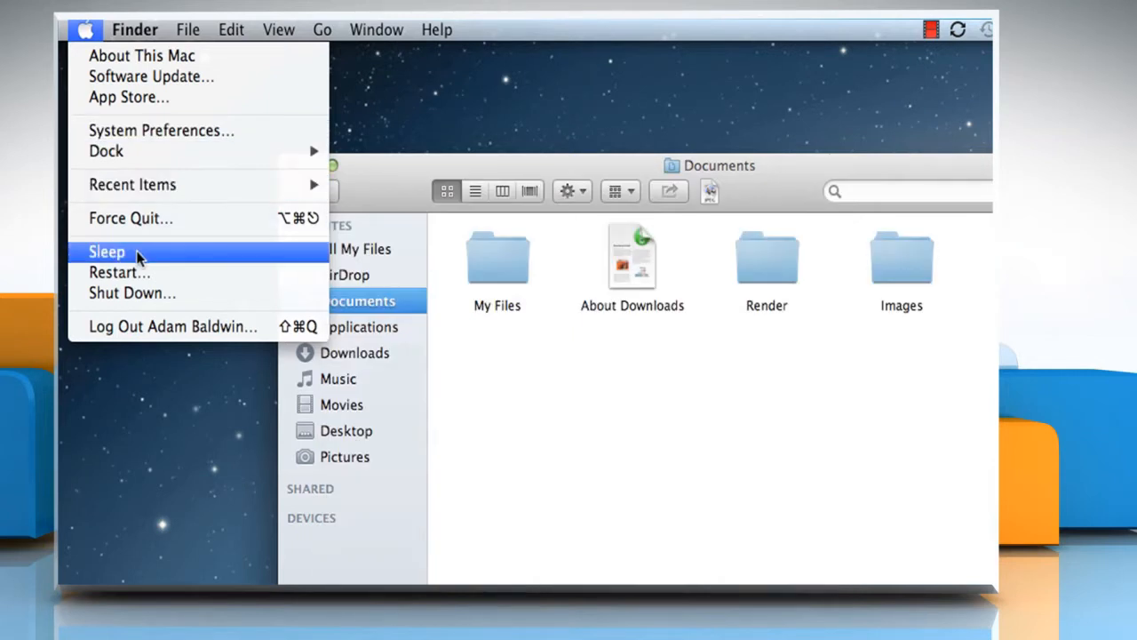
mouse_move(131, 293)
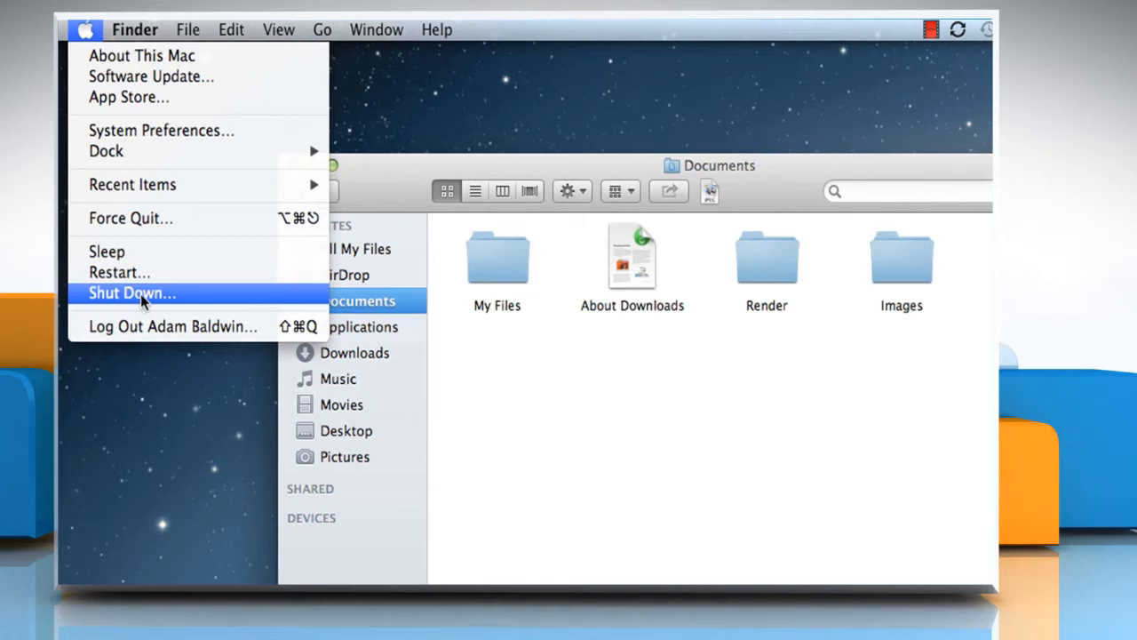
mouse_move(86, 28)
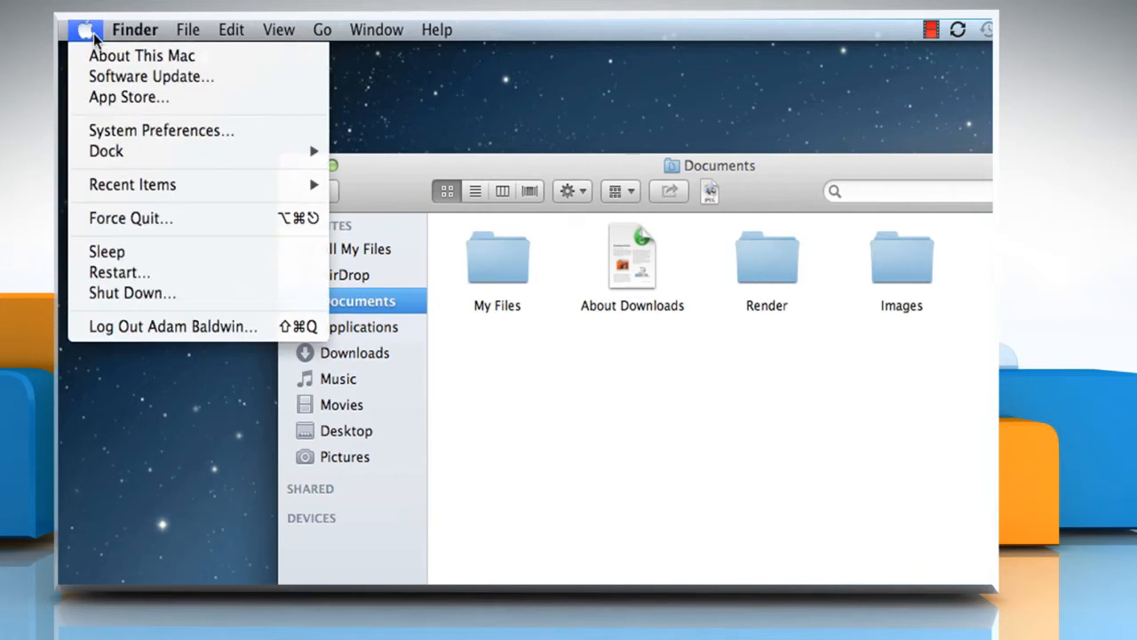
left_click(135, 28)
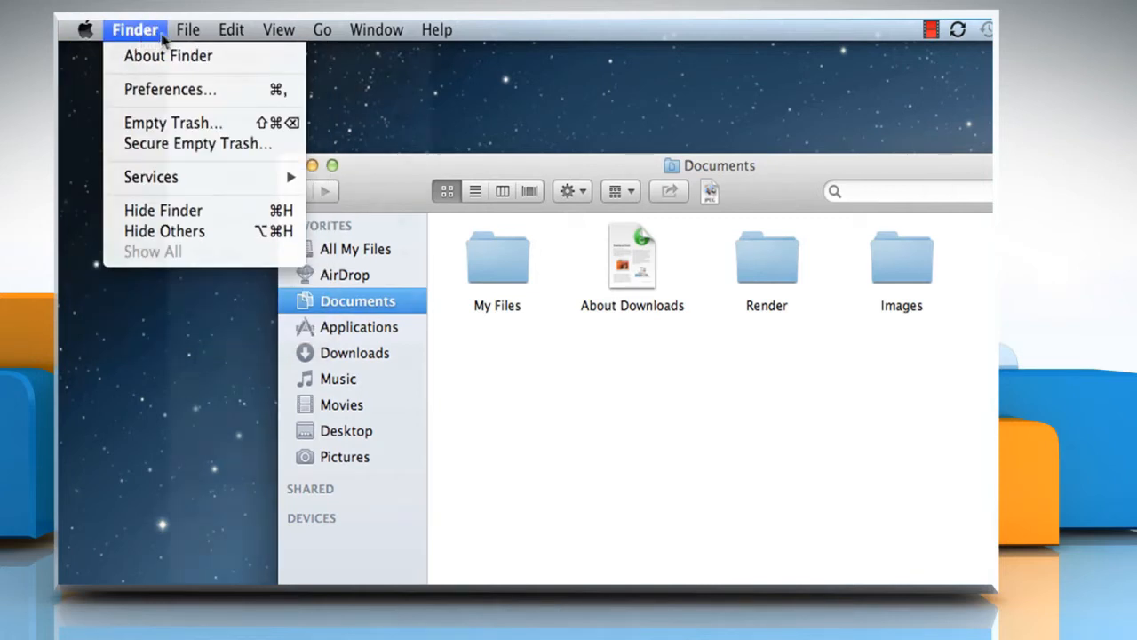
left_click(743, 28)
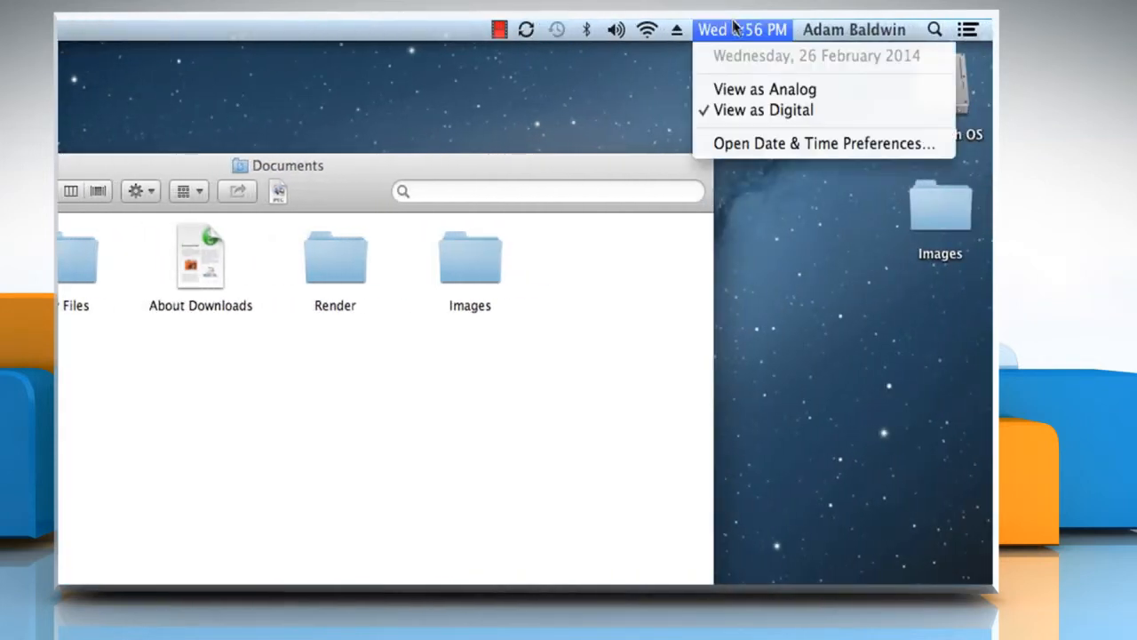
left_click(934, 29)
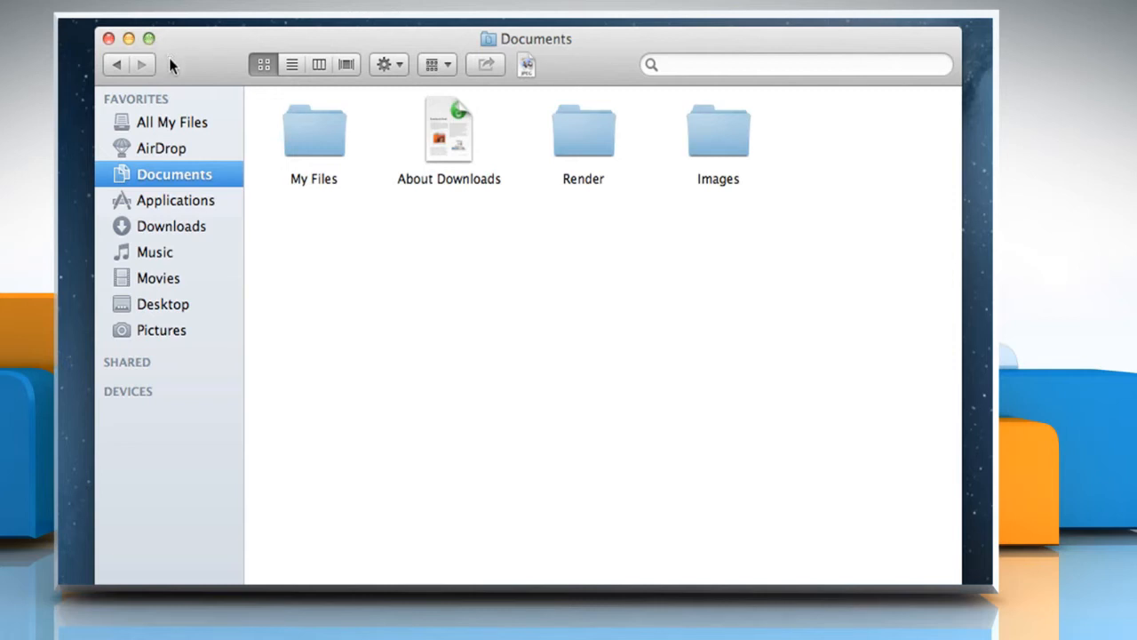
mouse_move(263, 64)
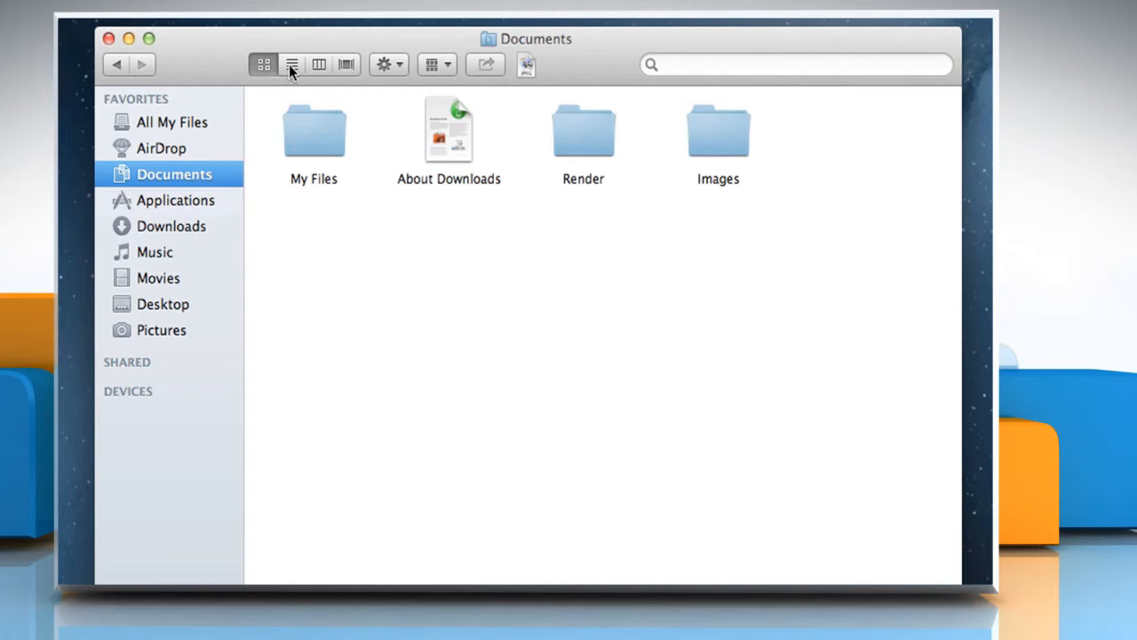
- Show Documents as a detailed list with the Images folder expanded to its three pictures
left_click(291, 64)
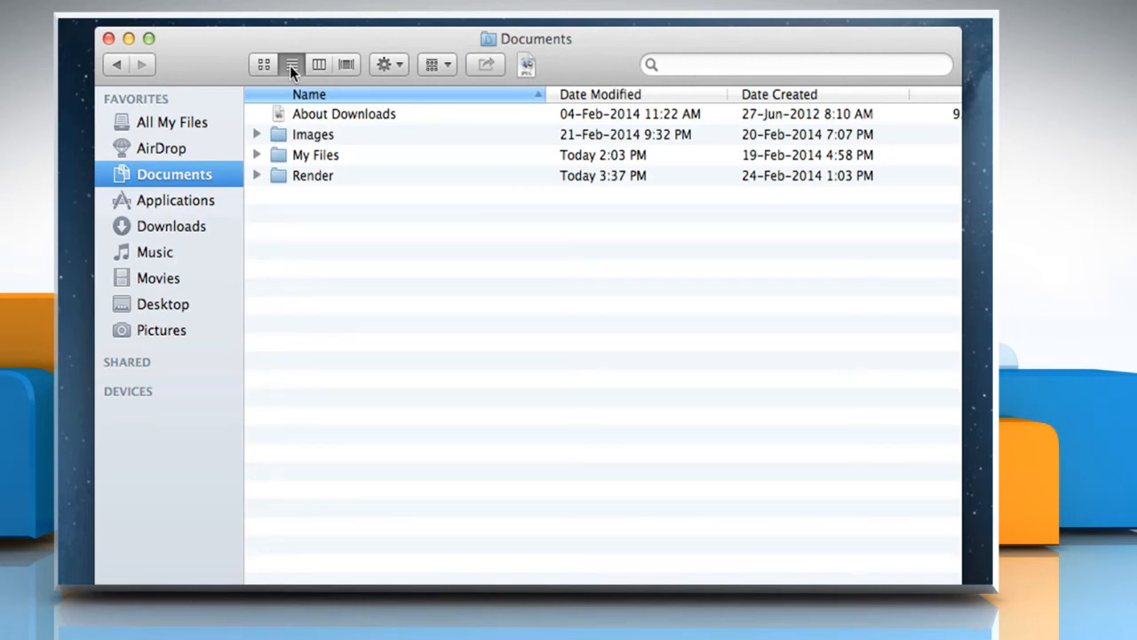
left_click(256, 135)
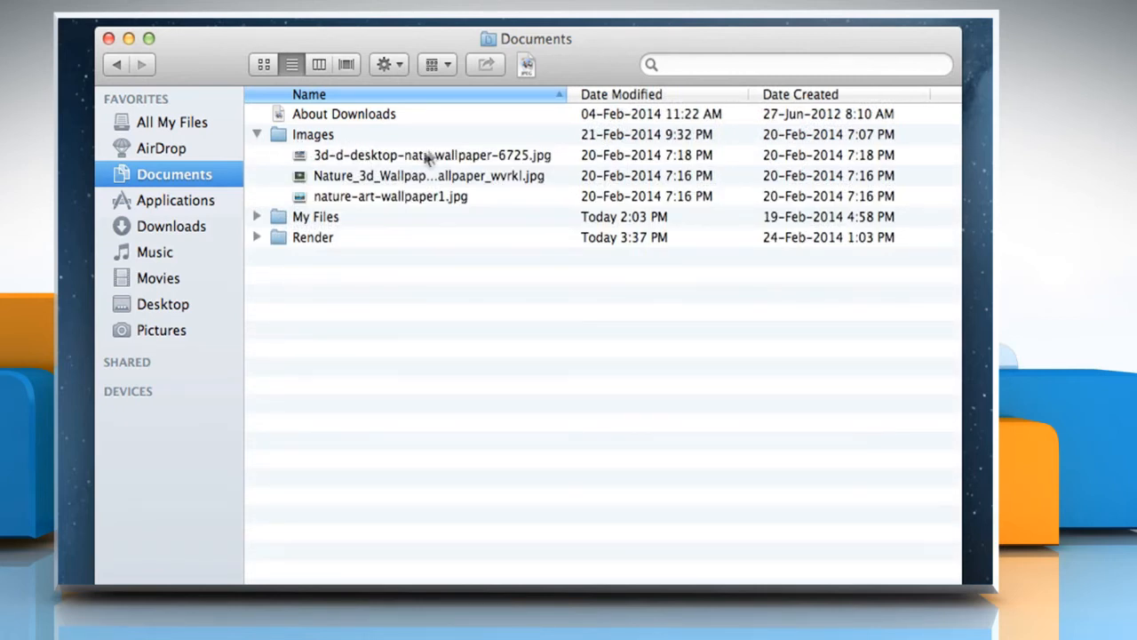
- Sort the list by Name reversed, then Date Modified, then Date Created newest first
left_click(309, 94)
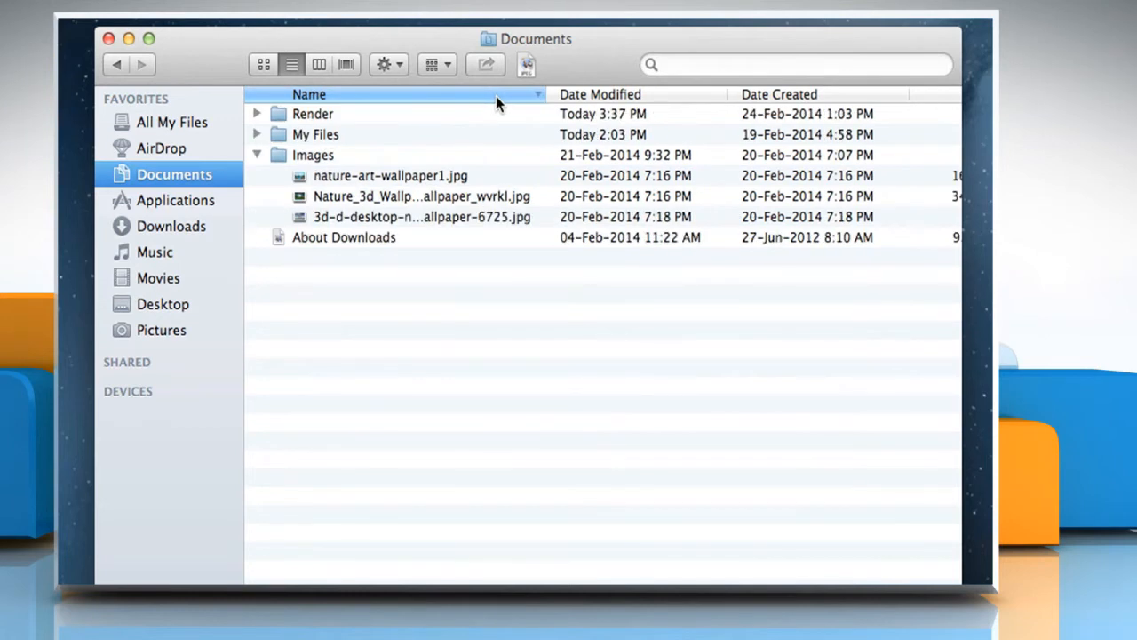
left_click(600, 94)
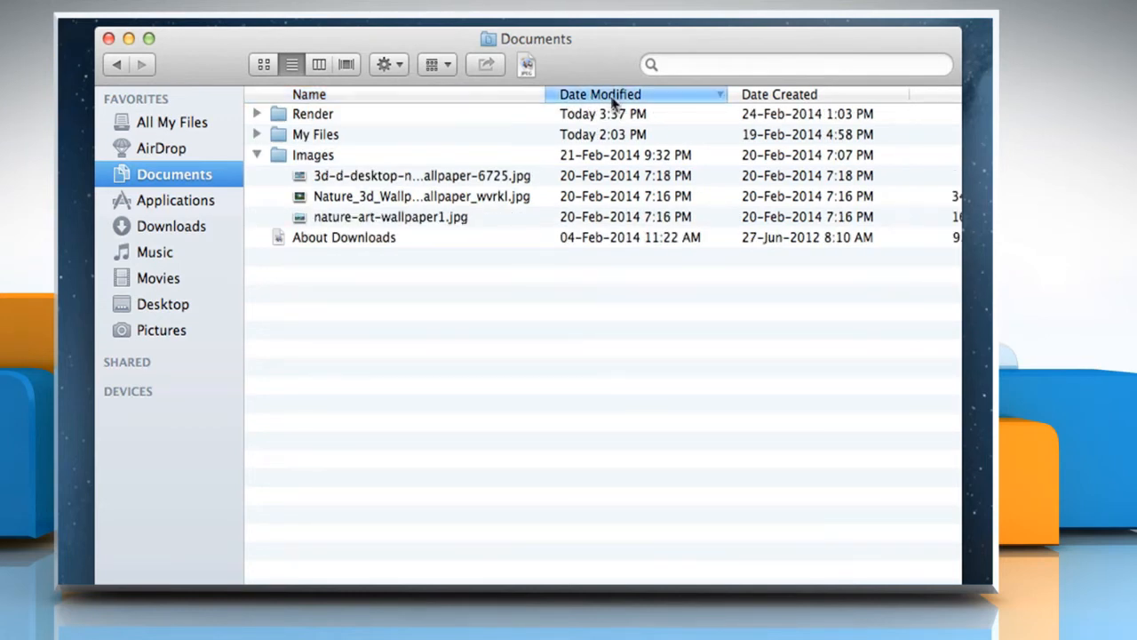
left_click(778, 94)
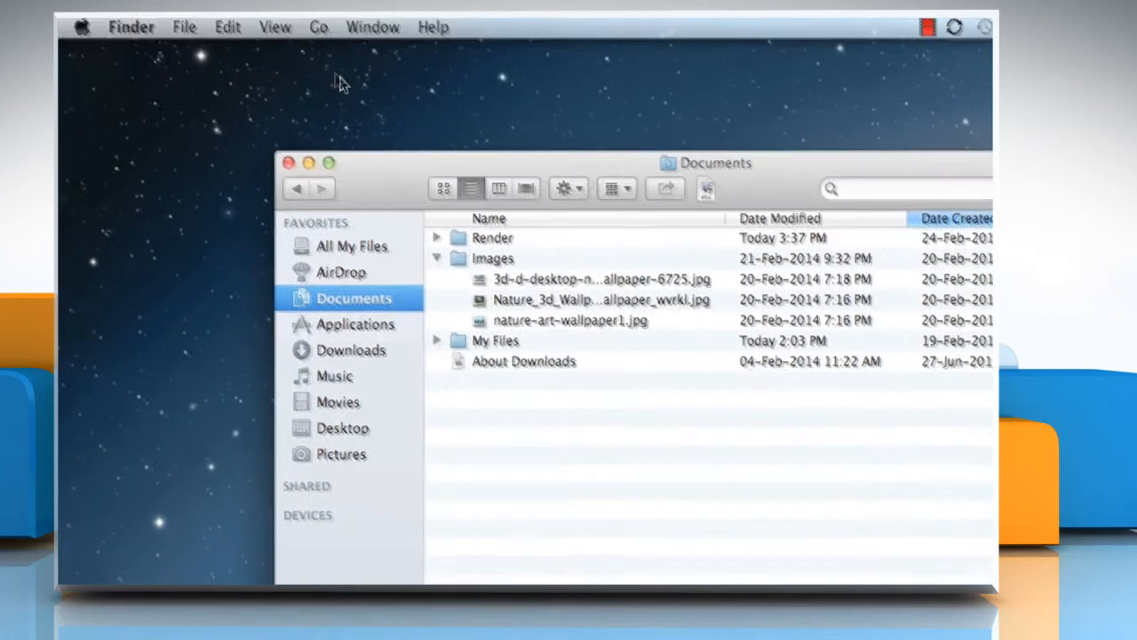
- Browse the view-mode choices and settle on showing Documents as columns
left_click(274, 26)
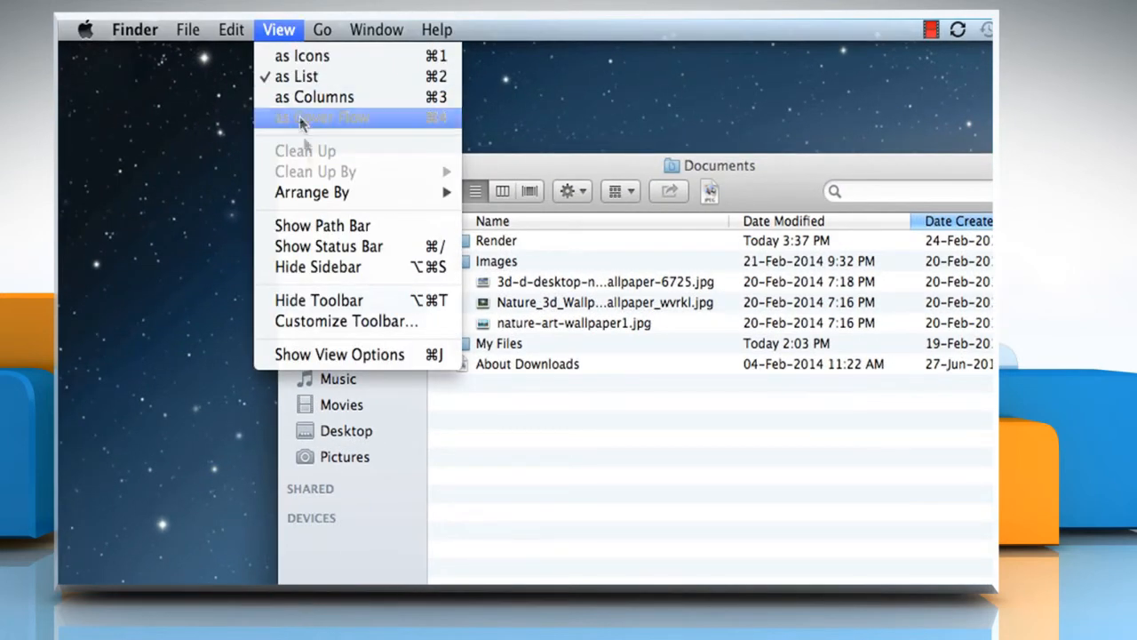
left_click(340, 355)
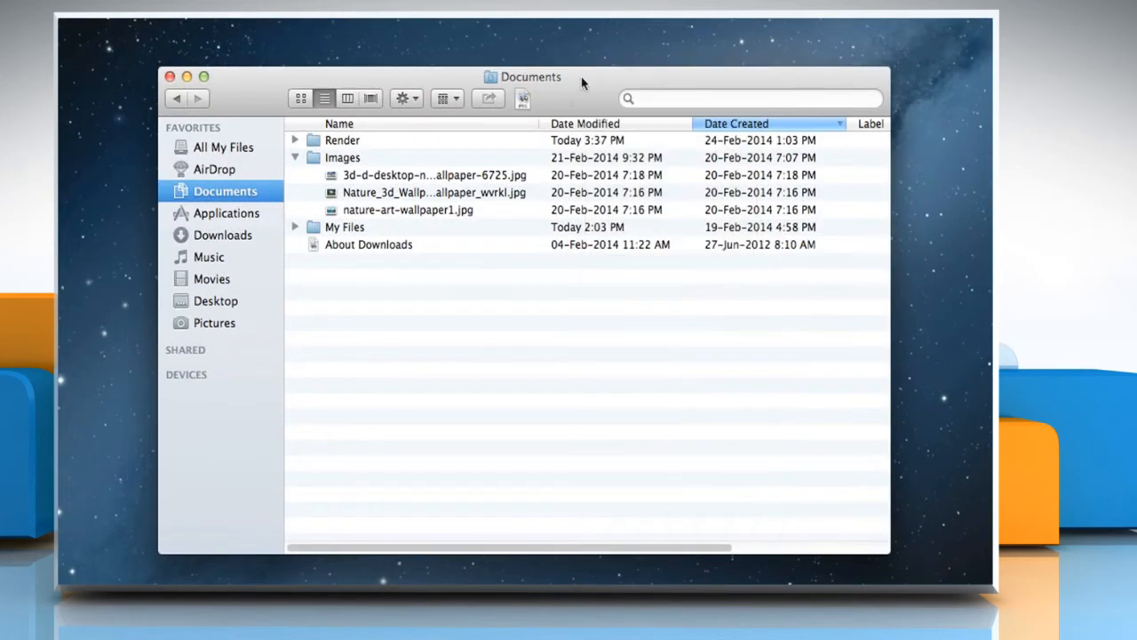
left_click(348, 98)
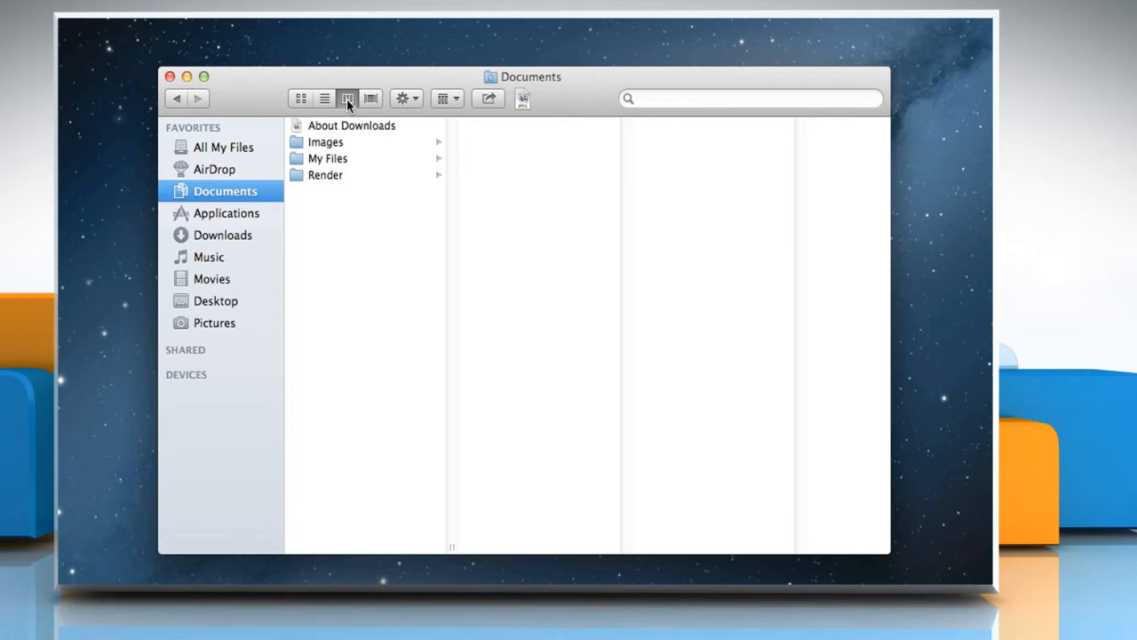
- Switch Documents to Cover Flow and feature the About Downloads document in the preview
left_click(370, 99)
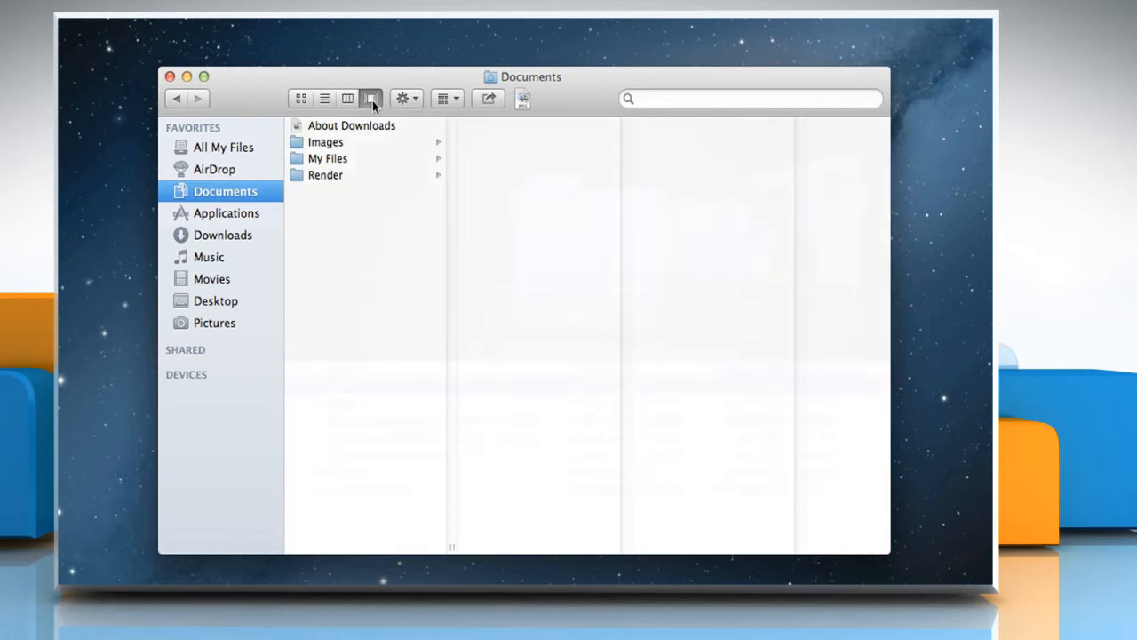
left_click(370, 98)
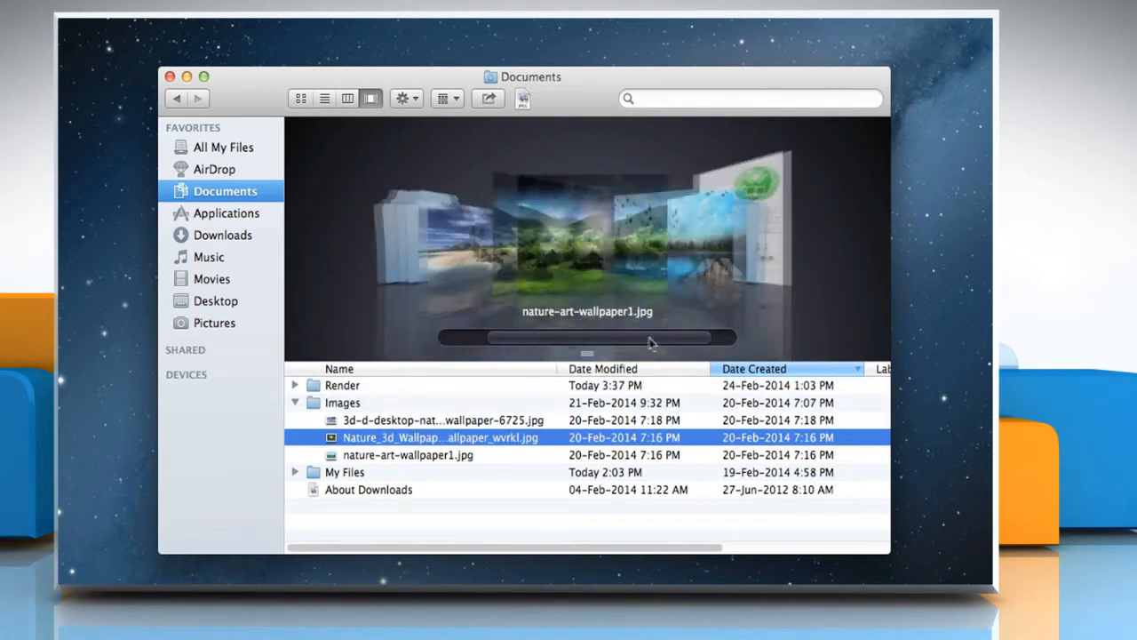
left_click(369, 490)
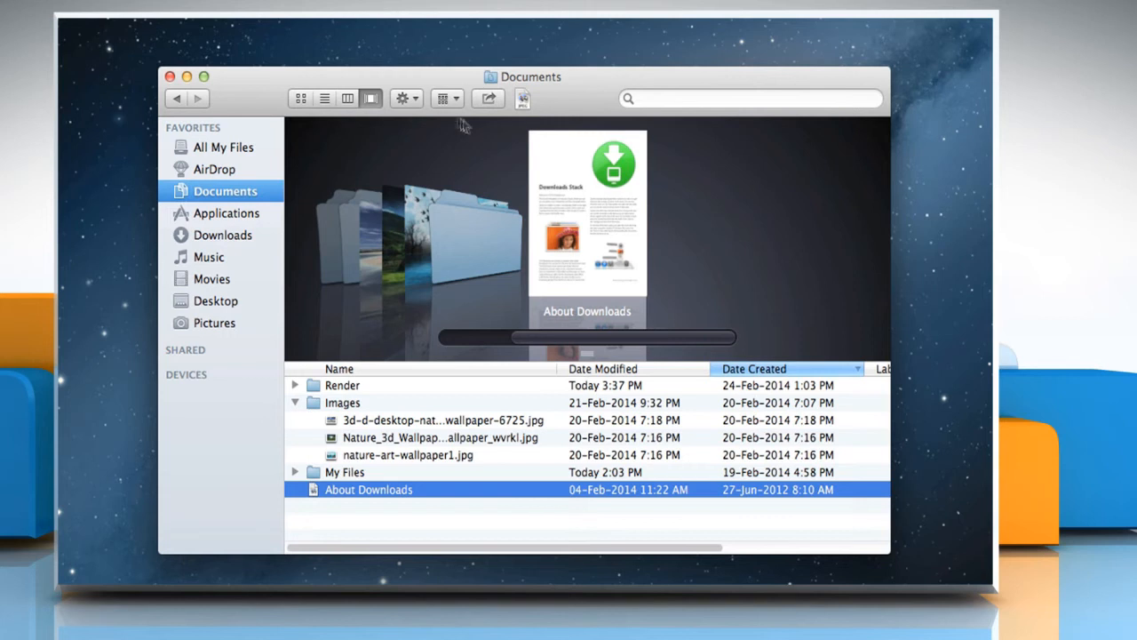
left_click(401, 97)
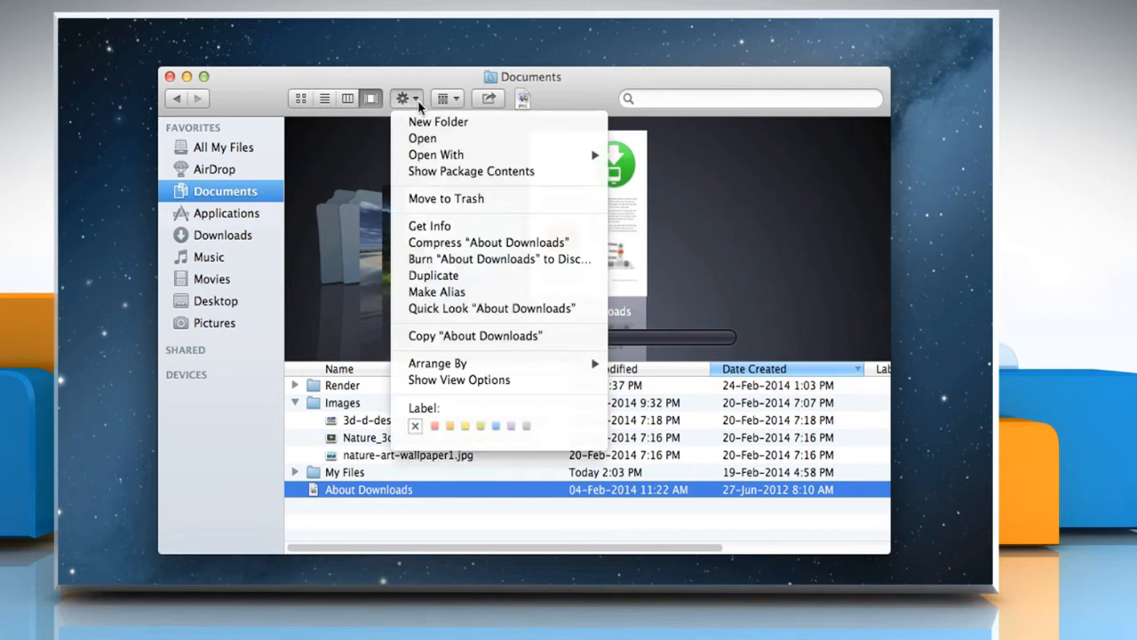
mouse_move(435, 155)
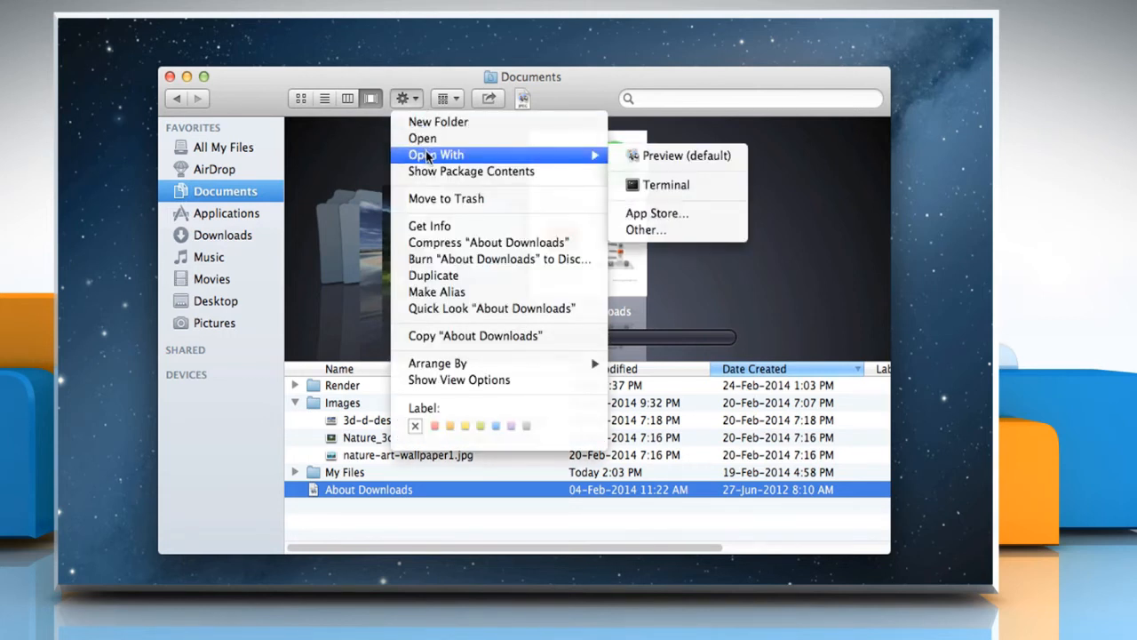
mouse_move(446, 199)
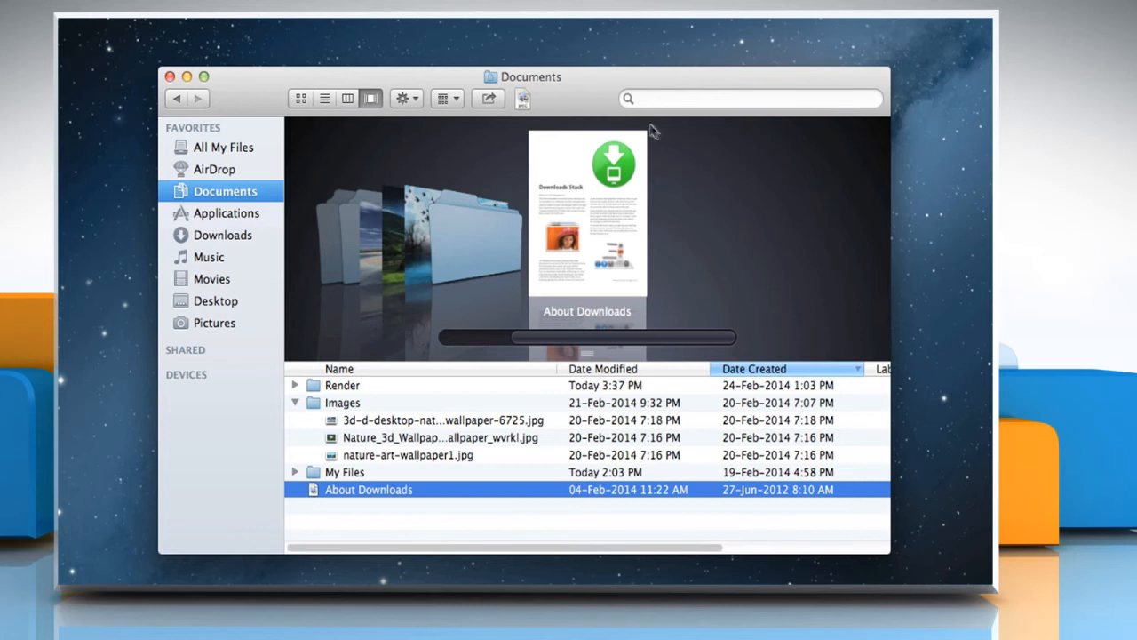
- Search Documents for 'nature', then run a Spotlight search for desktop wallpaper
type("nature-art")
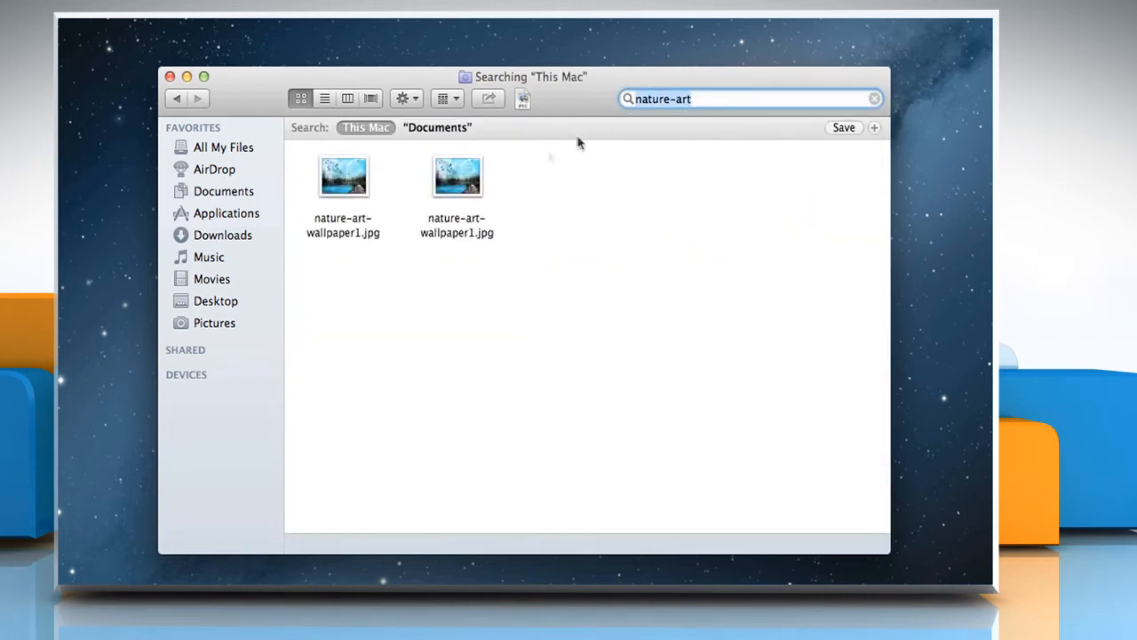
mouse_move(526, 174)
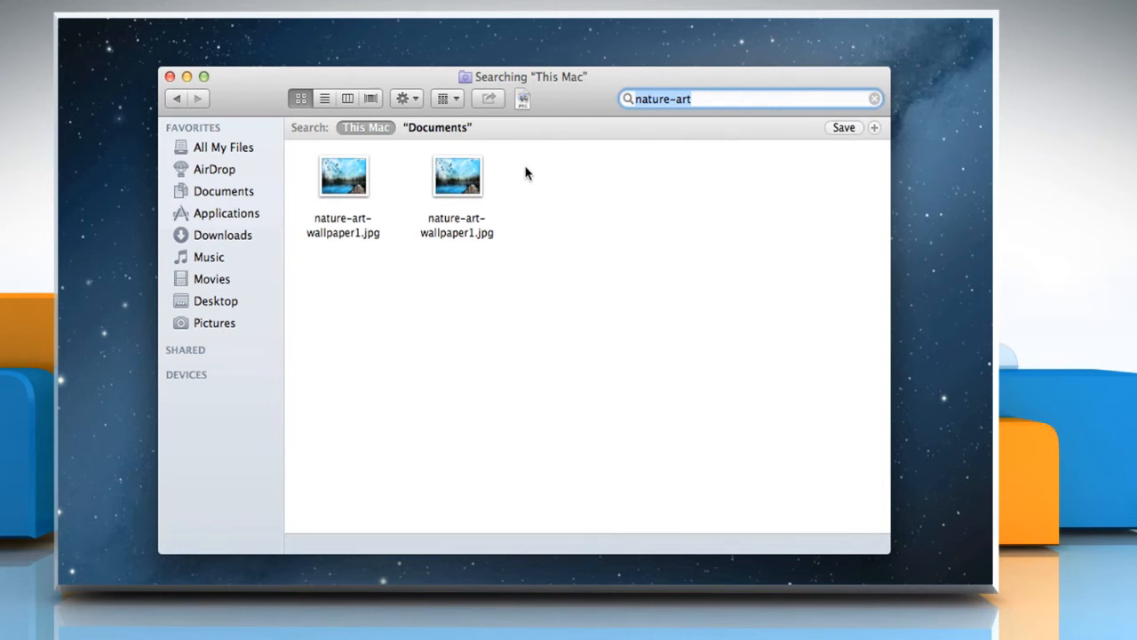
left_click(942, 29)
type("desktop wallpap")
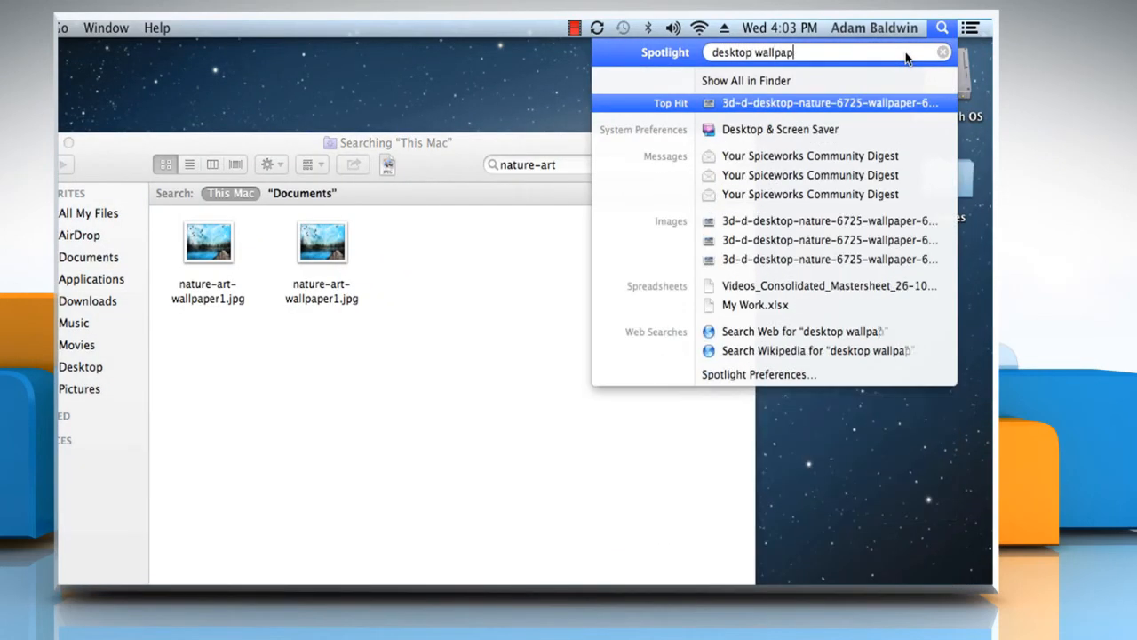
left_click(828, 101)
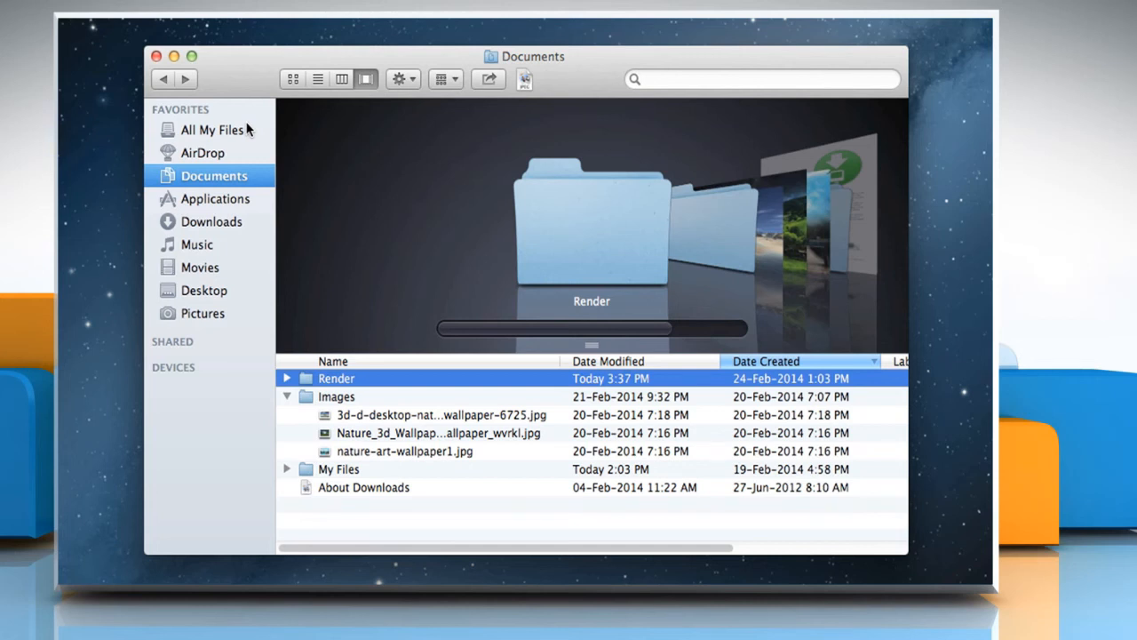
mouse_move(189, 363)
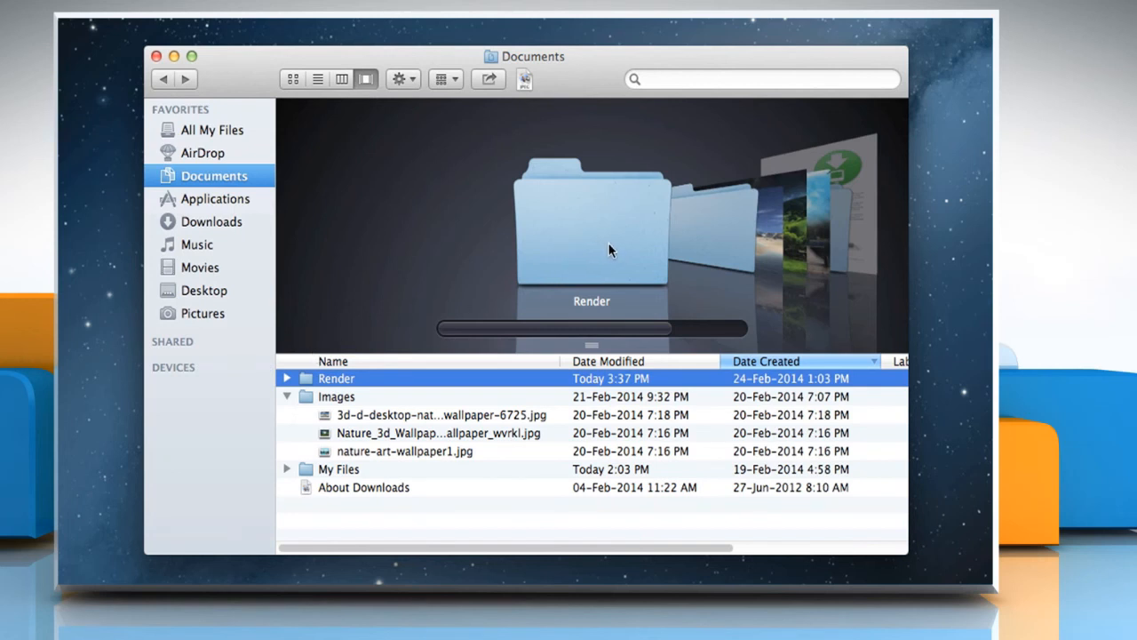
- Step the Cover Flow preview through Images and its wallpapers to nature-art-wallpaper1.jpg
left_click(336, 397)
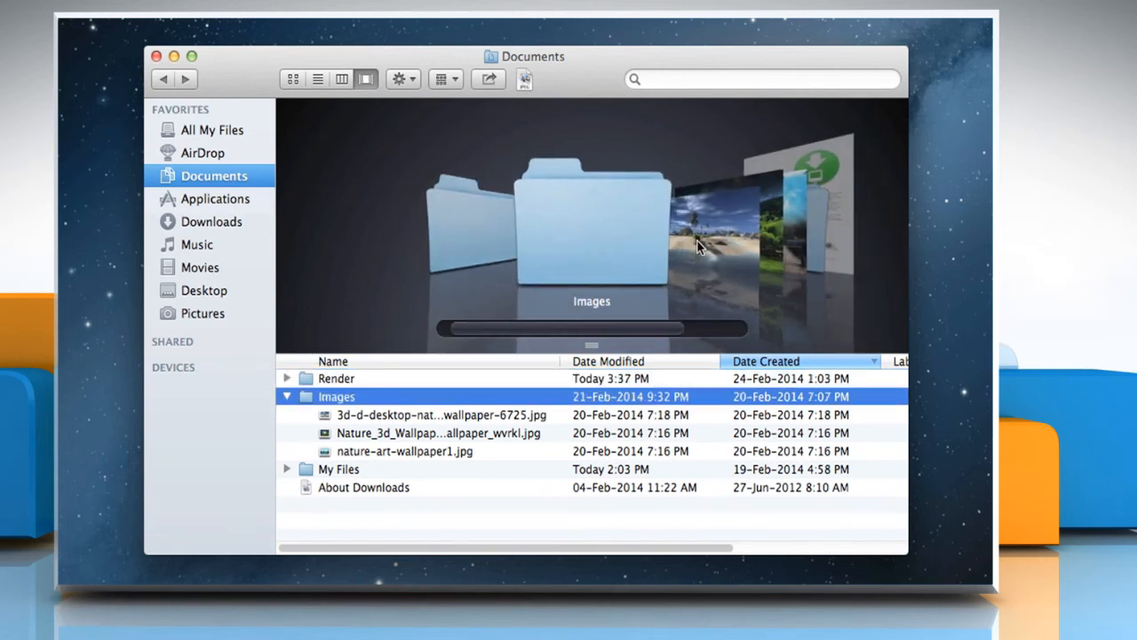
left_click(440, 416)
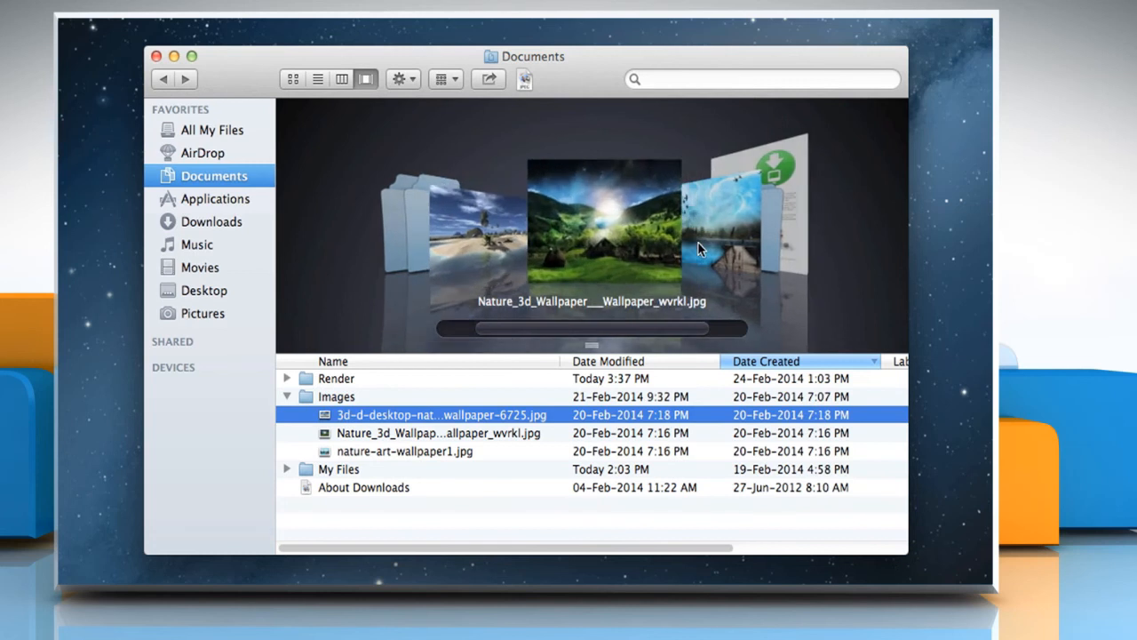
left_click(405, 451)
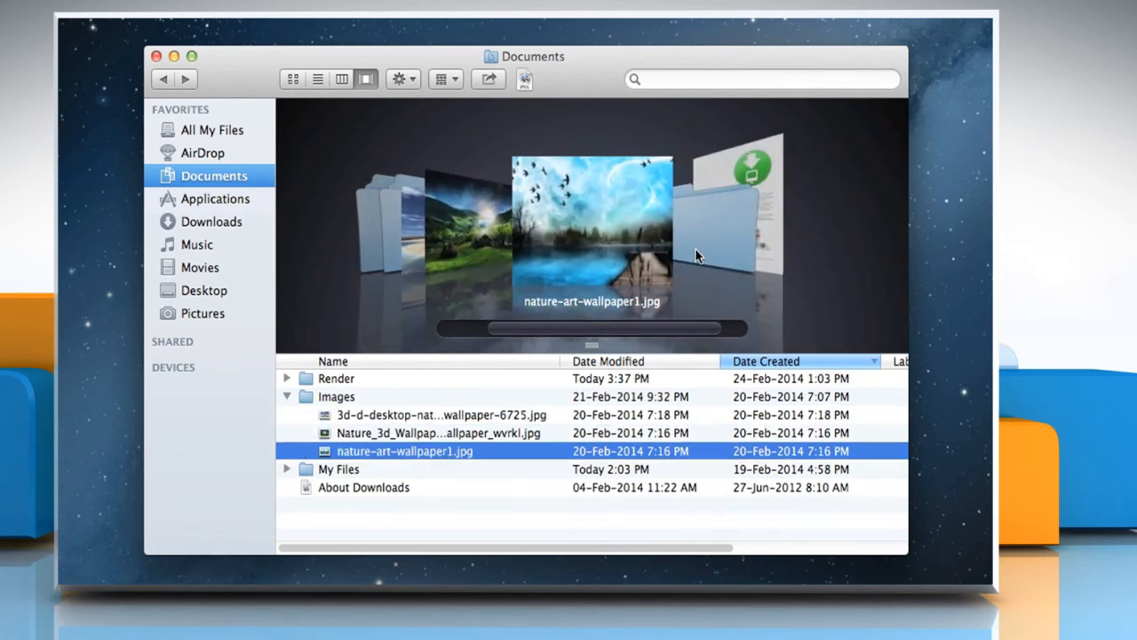
mouse_move(694, 260)
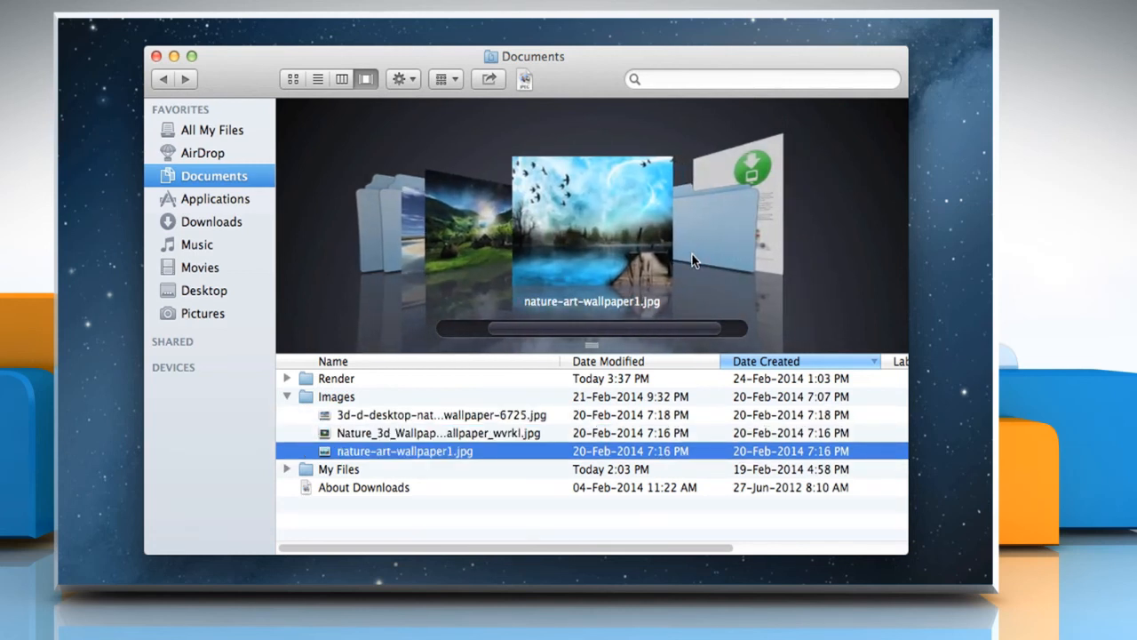